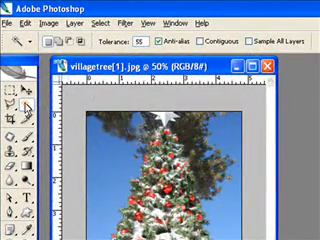
# Step: Select the blue sky around the Christmas tree with the Magic Wand
pyautogui.click(198, 40)
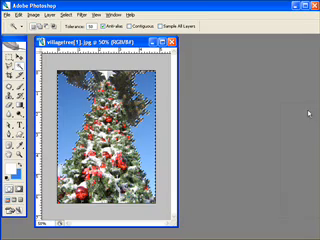
# Step: Add a new empty Layer 1 above the background for the clouds
pyautogui.click(288, 232)
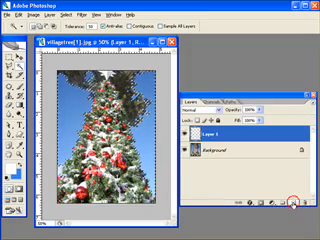